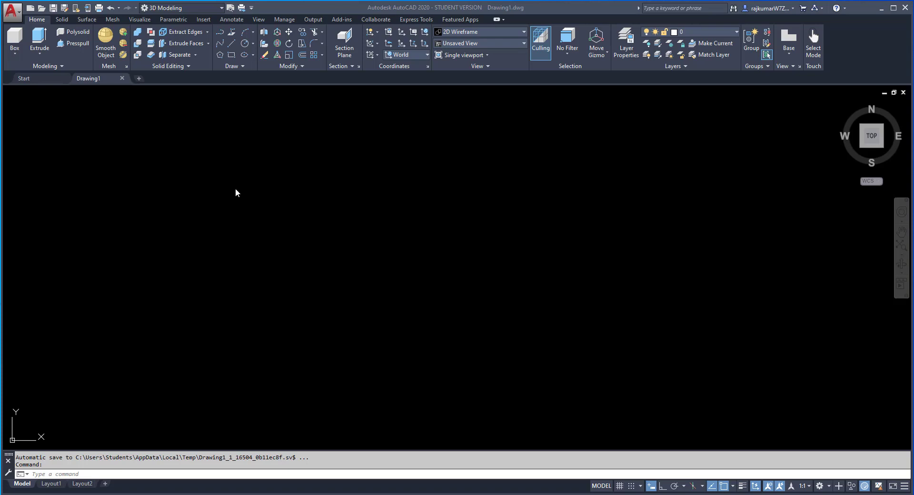
Switch the empty drawing to a SW isometric 3D view
click(39, 54)
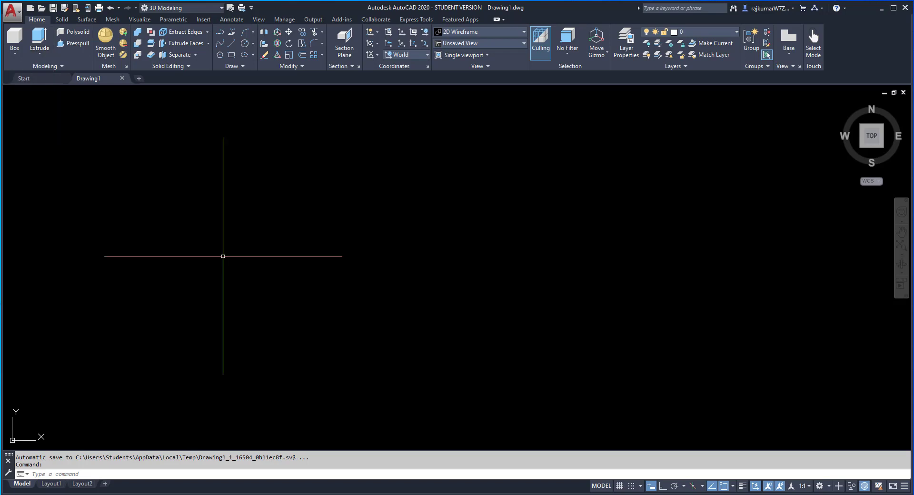
mouse_move(576, 294)
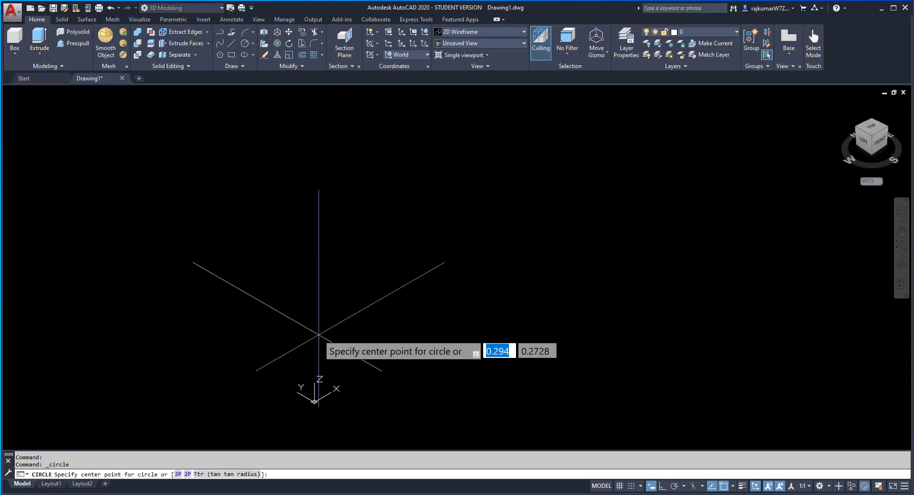
Draw three circles and move them to different Z heights for the loft
key(Tab)
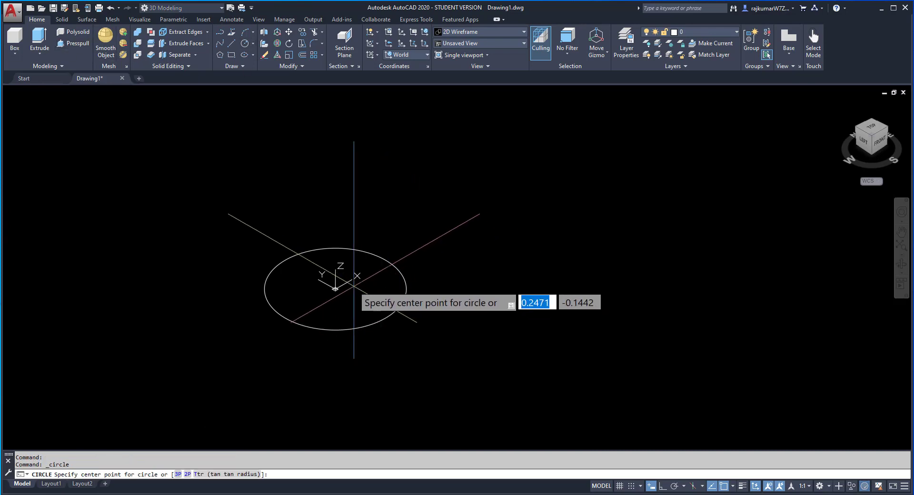
click(335, 286)
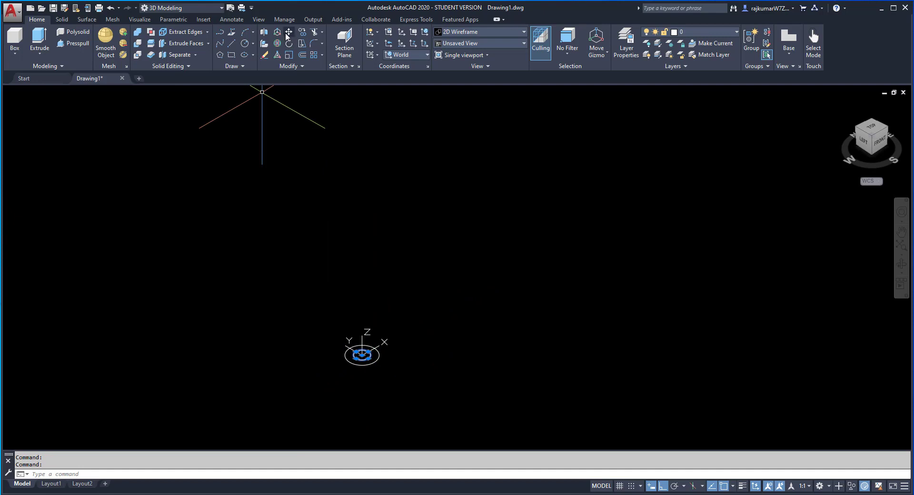
click(287, 32)
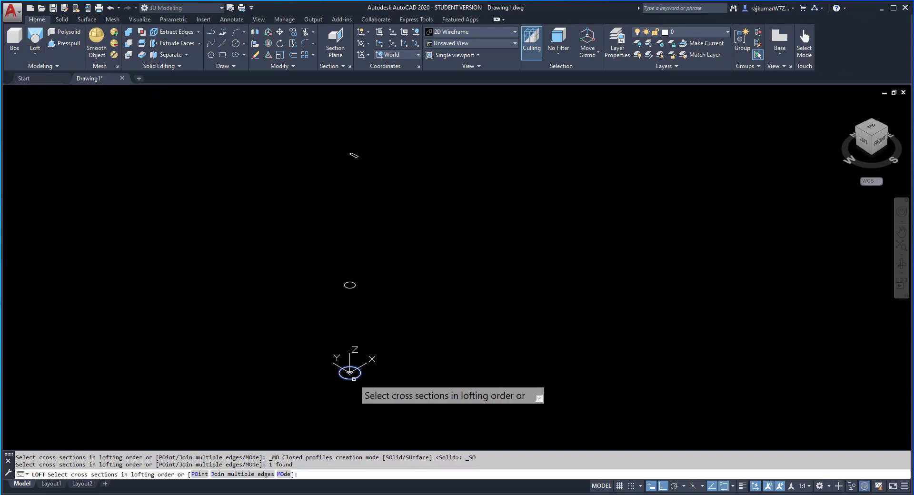
click(349, 285)
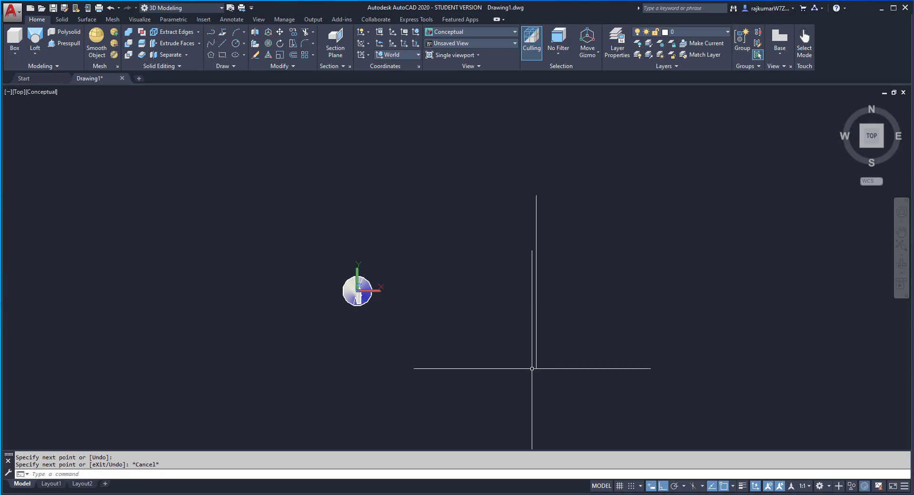
mouse_move(543, 267)
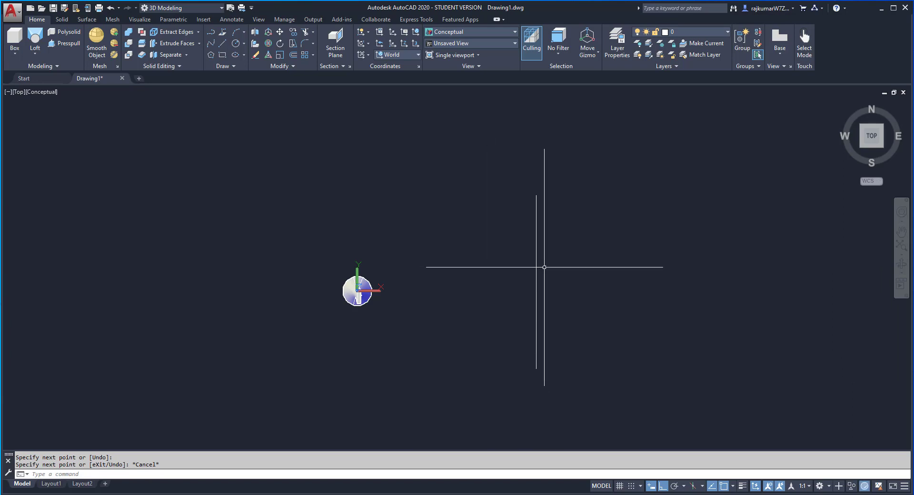
mouse_move(535, 258)
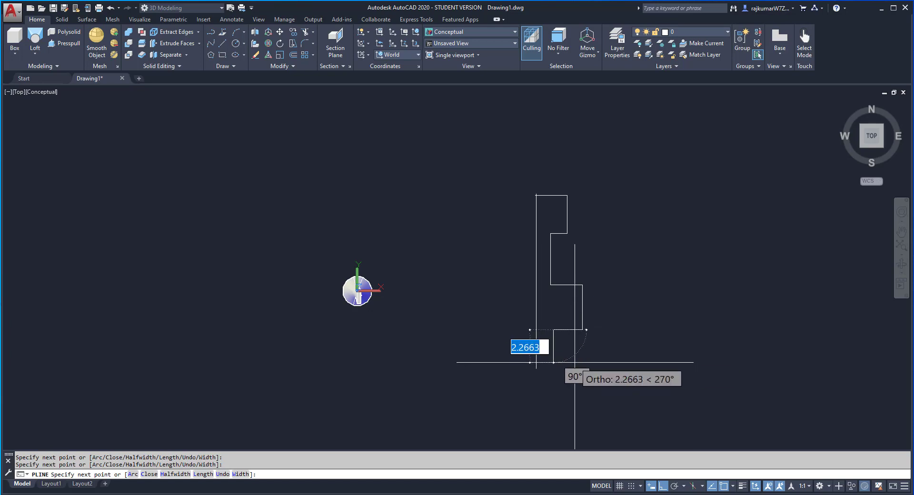
Switch the stepped polyline to Arc mode to round its bottom end
text(a)
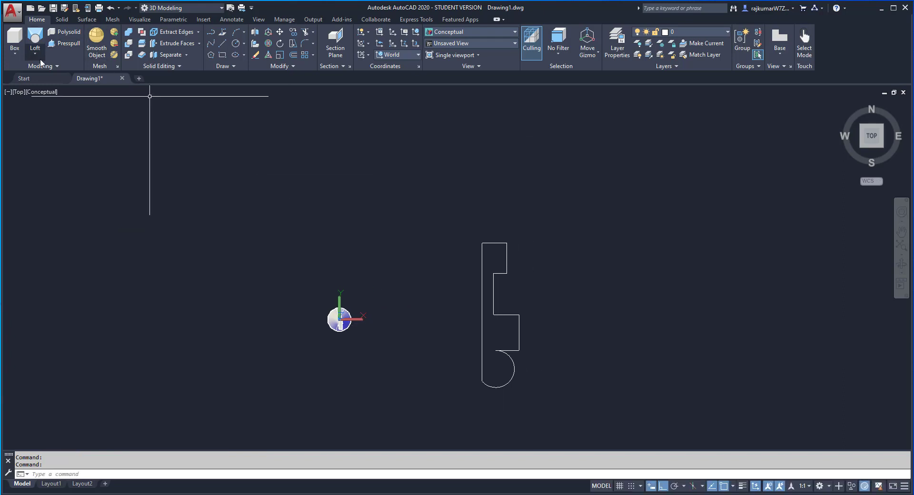
Revolve the stepped profile 360 degrees about its axis into a spool-like solid
click(39, 41)
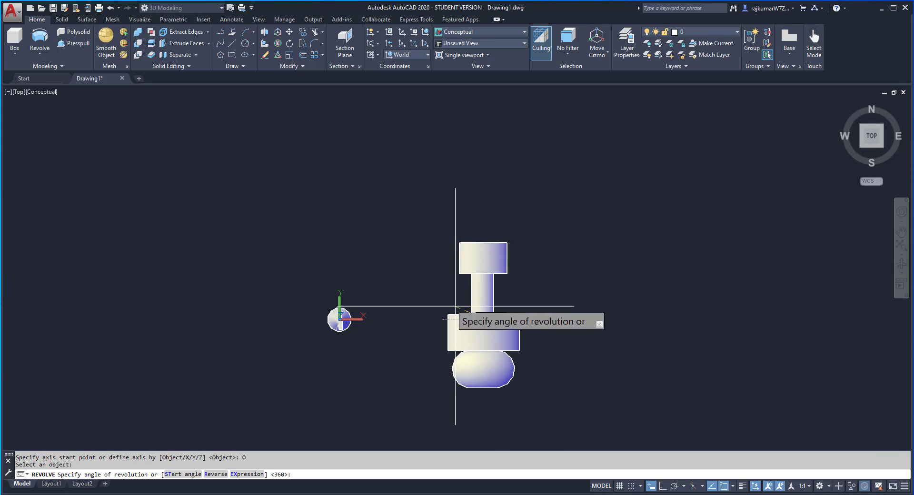
text(150)
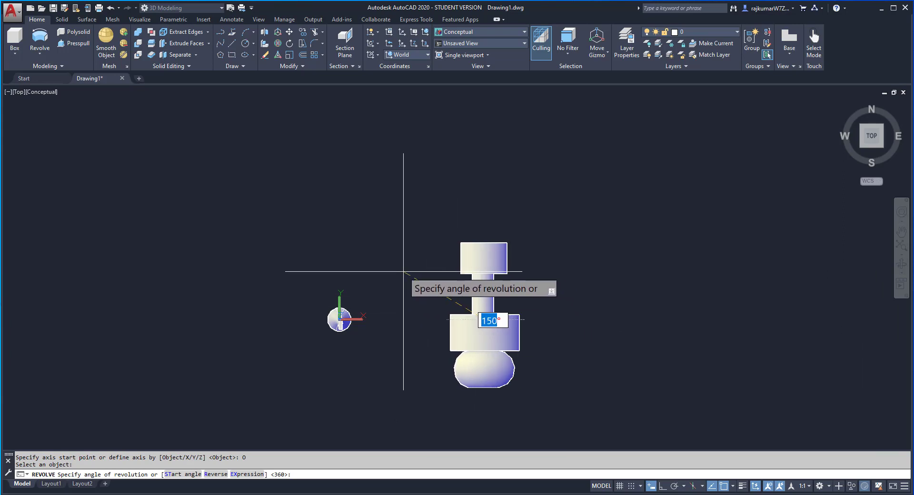
text(360)
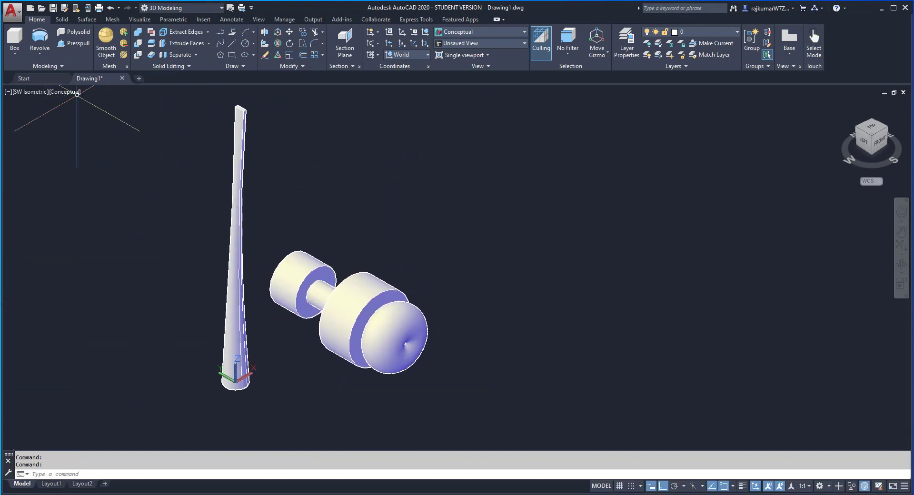
mouse_move(532, 237)
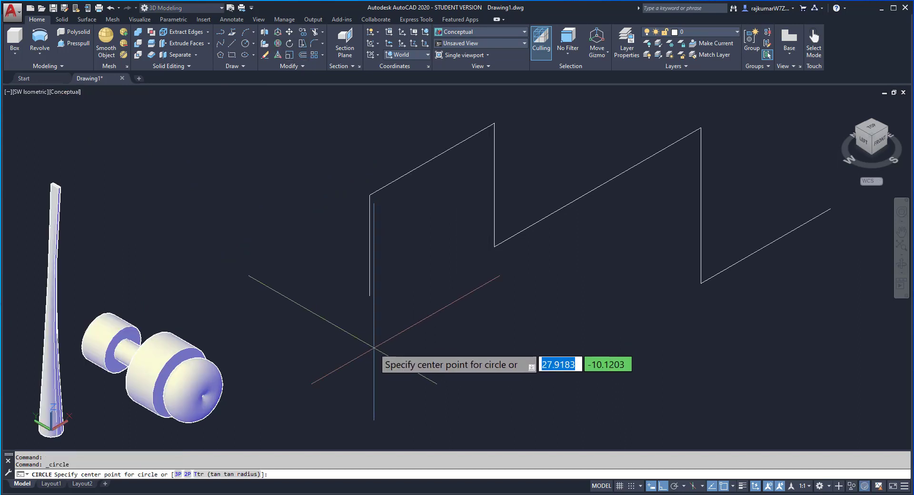
Draw two concentric circles of different radii as the pipe profile
click(373, 350)
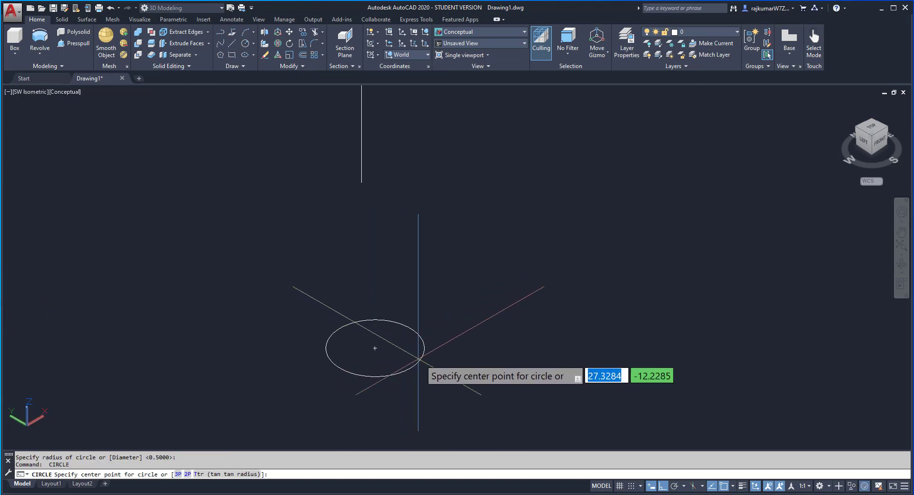
click(374, 348)
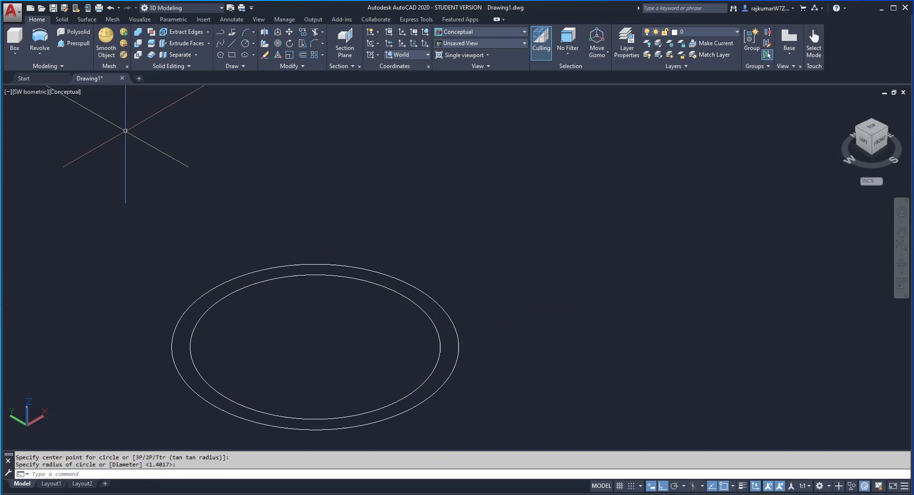
Convert both circles into regions with REGION, ready to subtract the inner one
text(re)
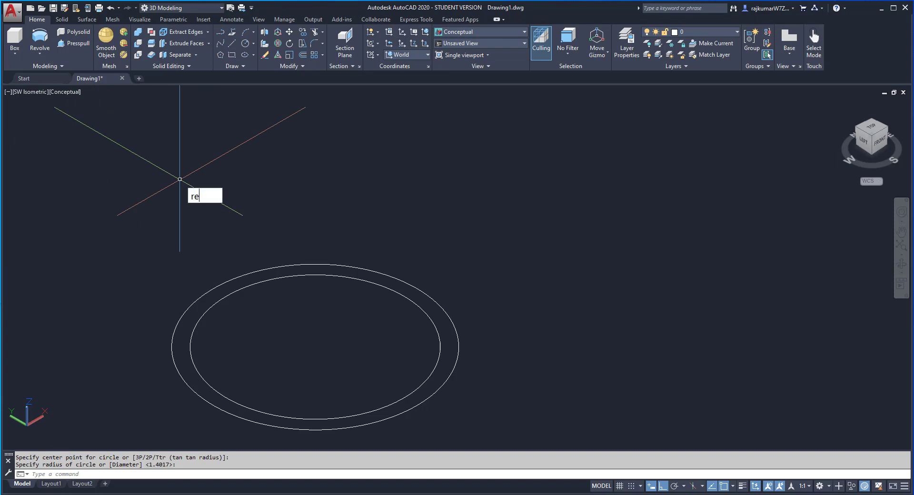
text(e)
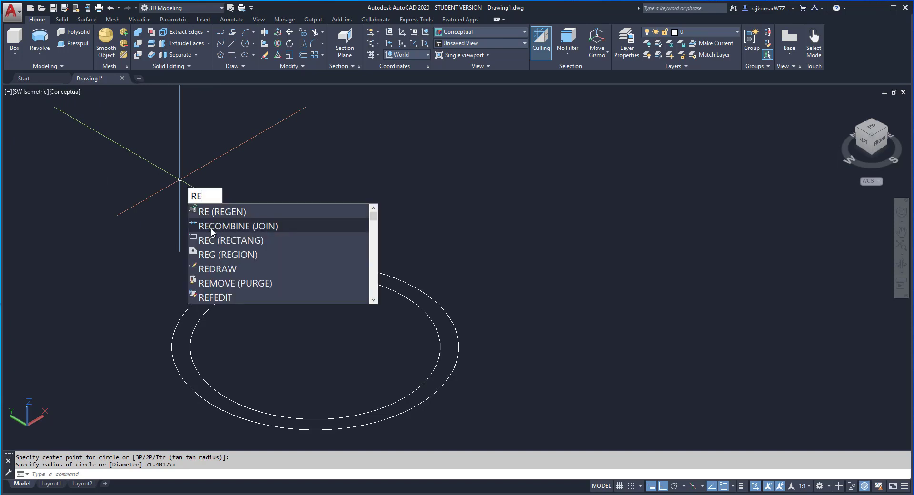
click(227, 254)
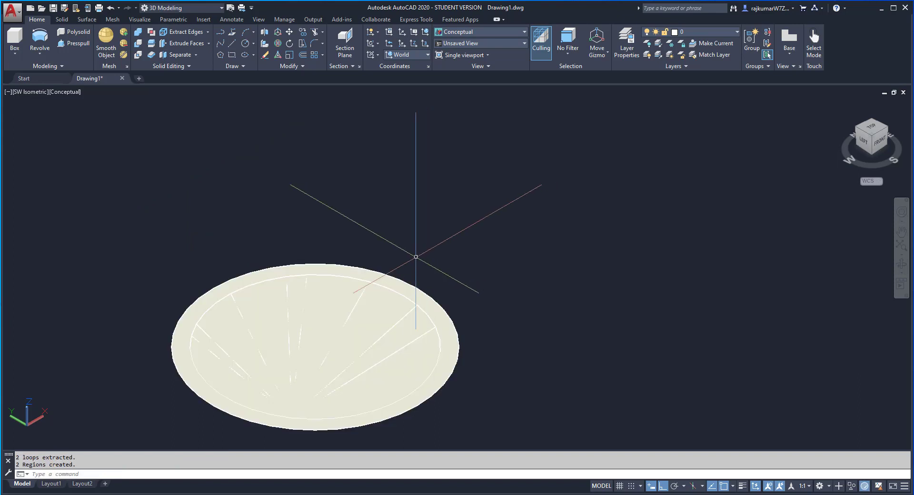
click(61, 19)
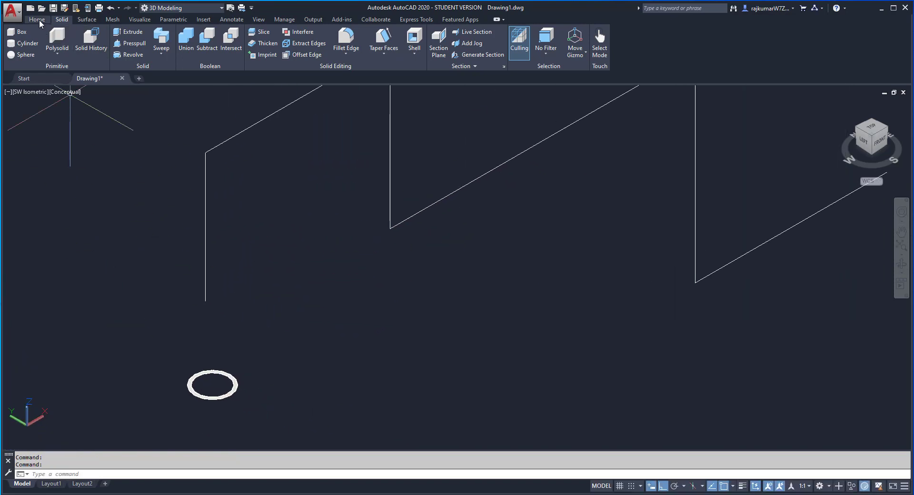
Sweep the ring profile along the zigzag 3D polyline to form the pipe
click(37, 19)
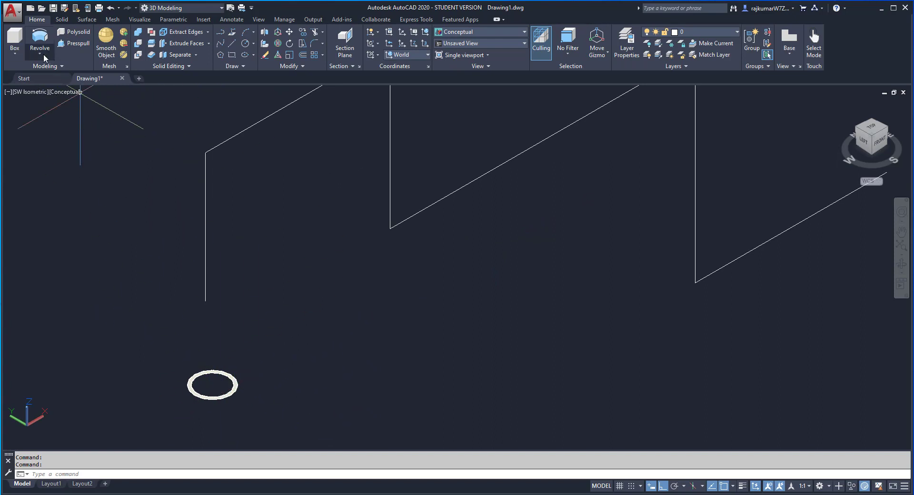
click(38, 42)
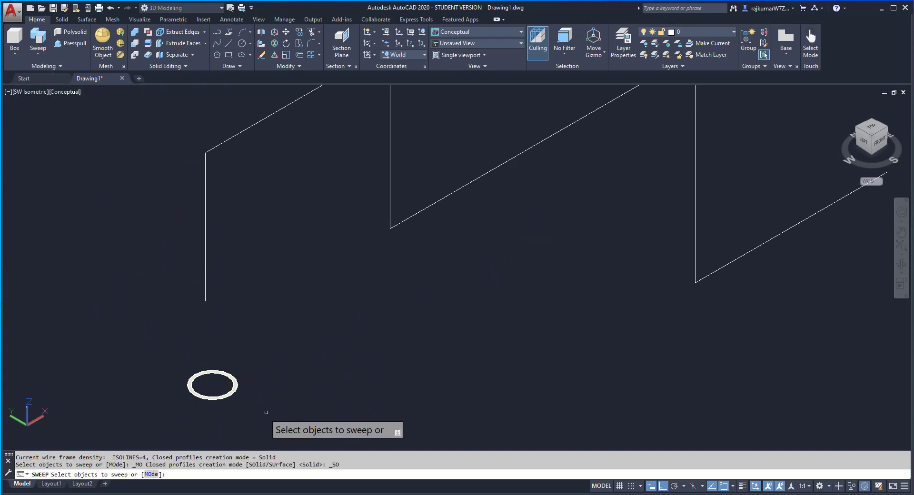
click(212, 384)
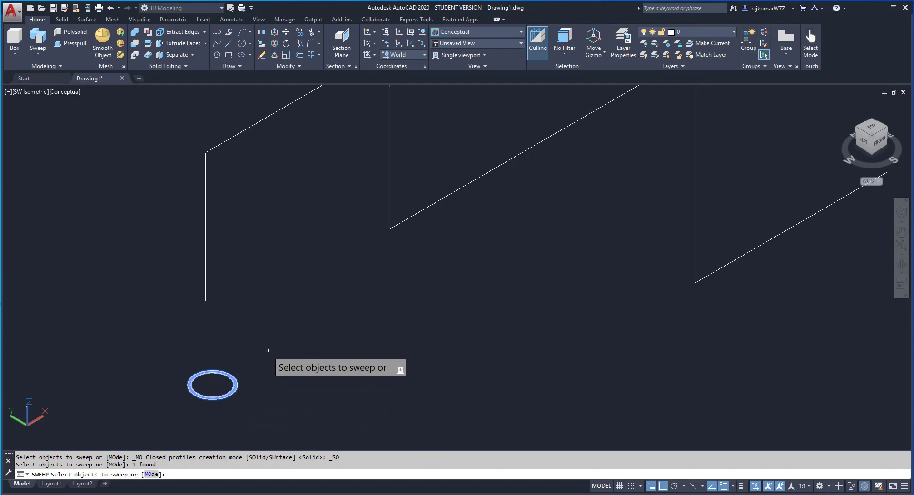
click(211, 385)
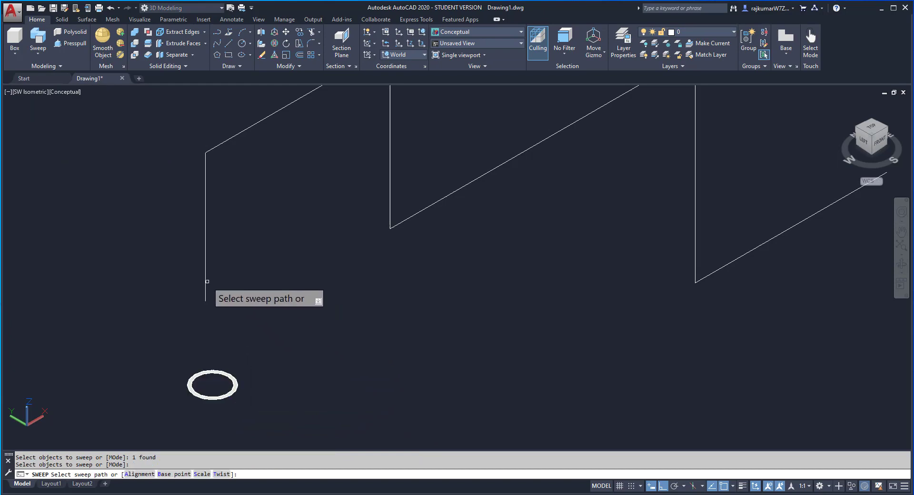